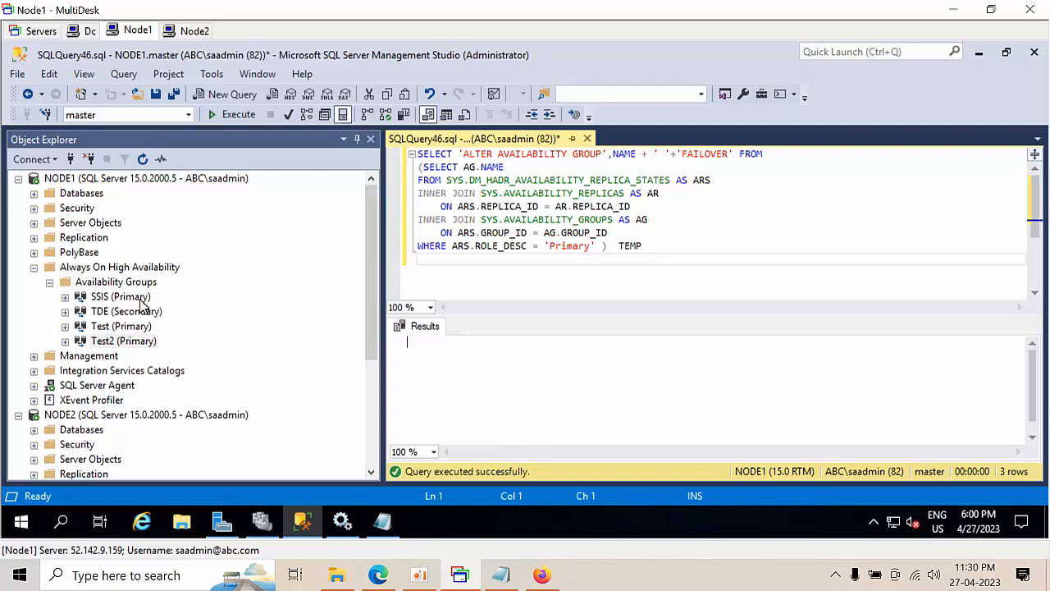
{"action": "mouse_move", "coordinate": [148, 316]}
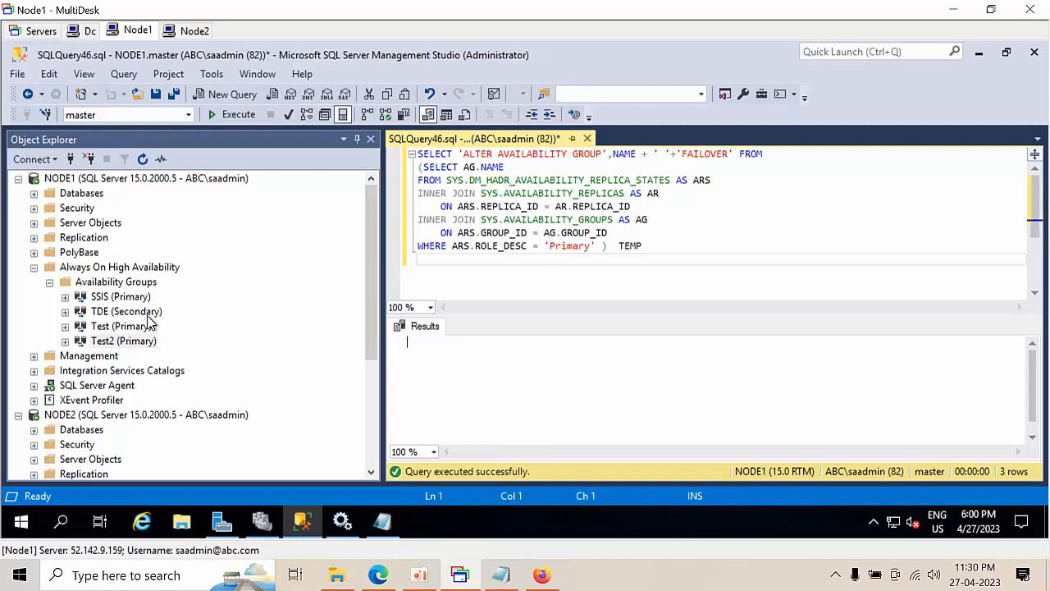
{"action": "mouse_move", "coordinate": [146, 323]}
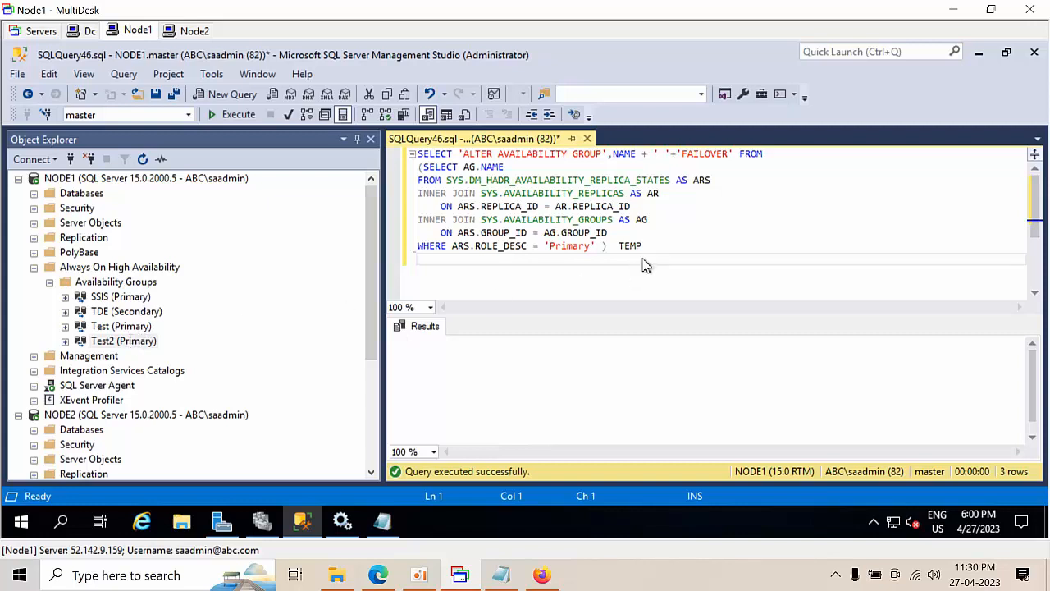
{"action": "mouse_move", "coordinate": [596, 260]}
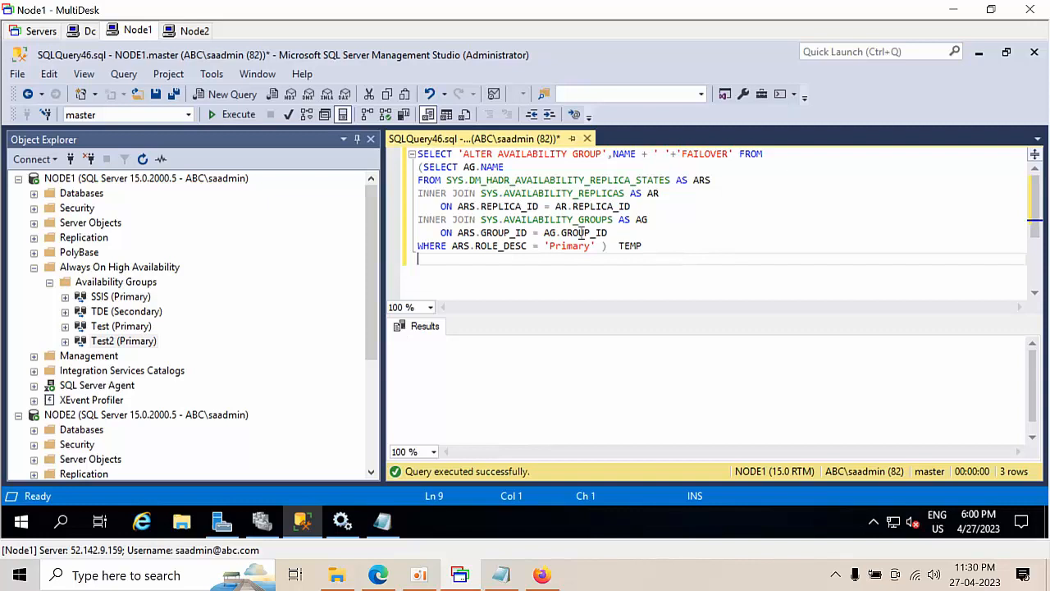
Run the generator query and select the FAILOVER statements for Test, Test2 and SSIS.
{"action": "left_click", "coordinate": [238, 114]}
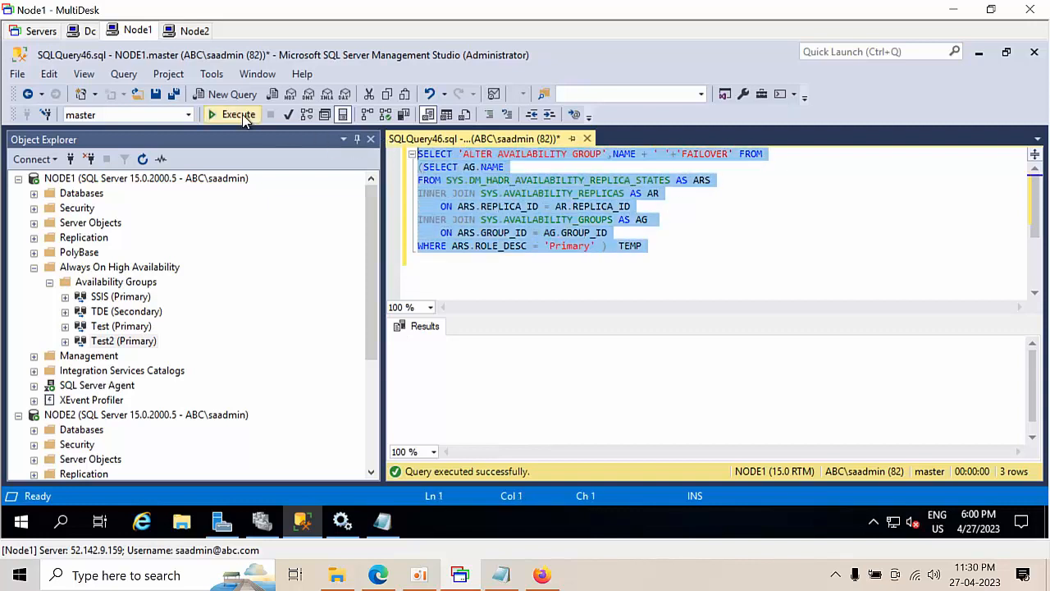
{"action": "left_click", "coordinate": [238, 114]}
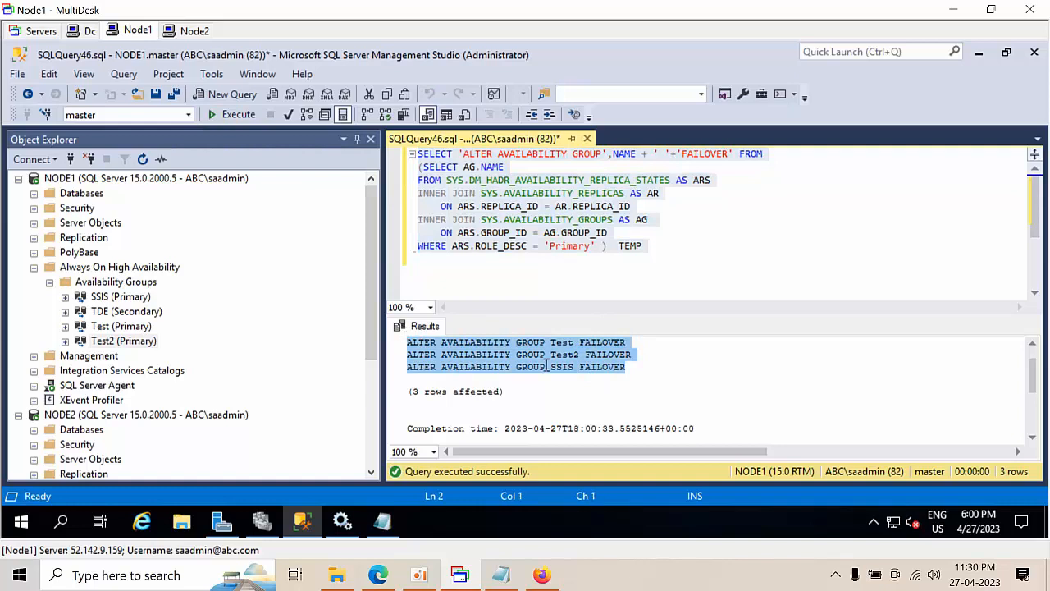
{"action": "left_click", "coordinate": [626, 392]}
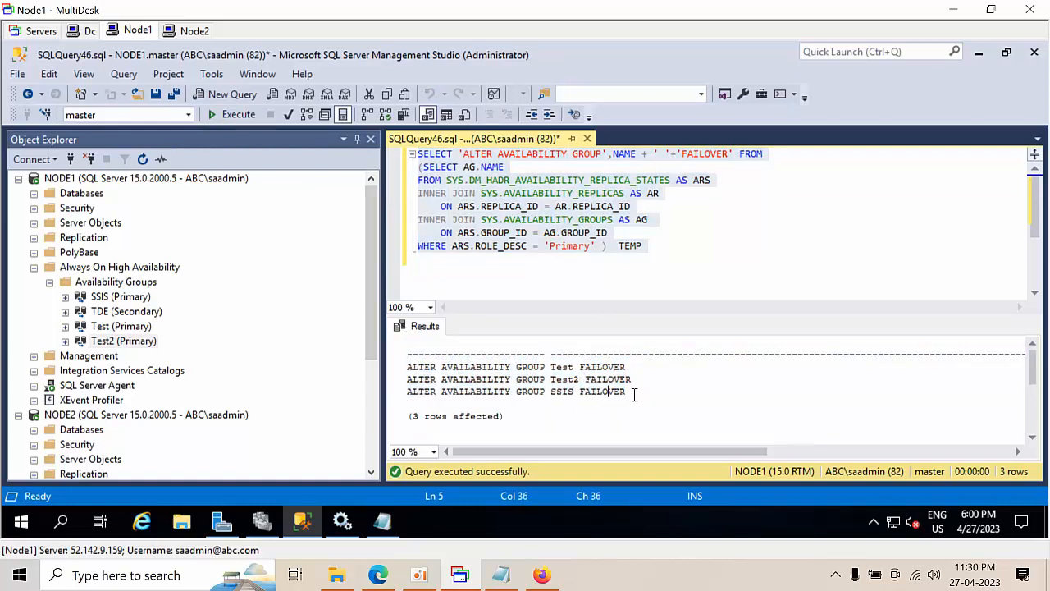
{"action": "left_click_drag", "start_coordinate": [407, 366], "coordinate": [624, 391]}
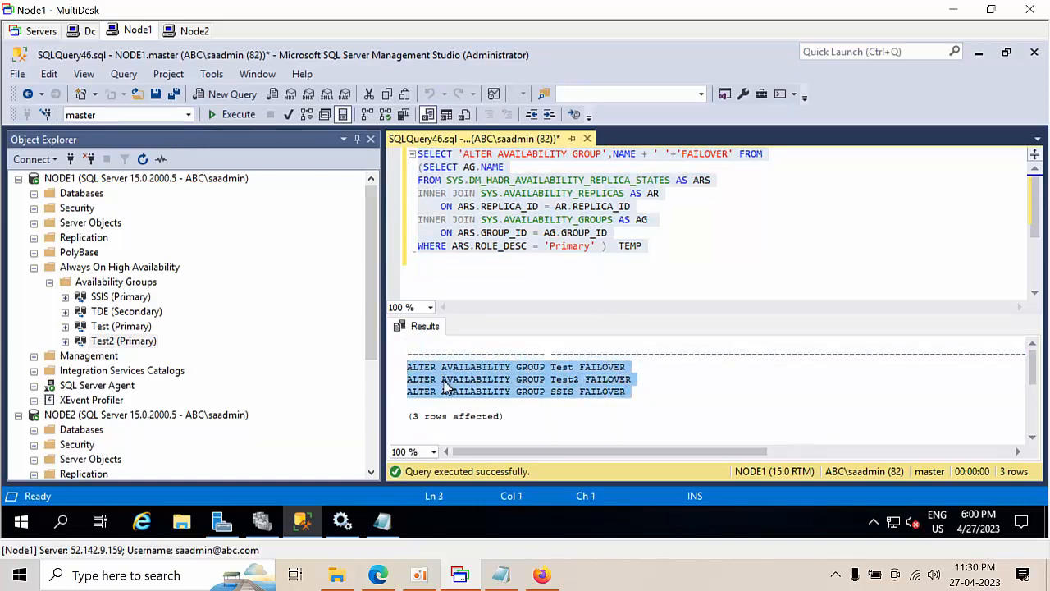
{"action": "mouse_move", "coordinate": [123, 427]}
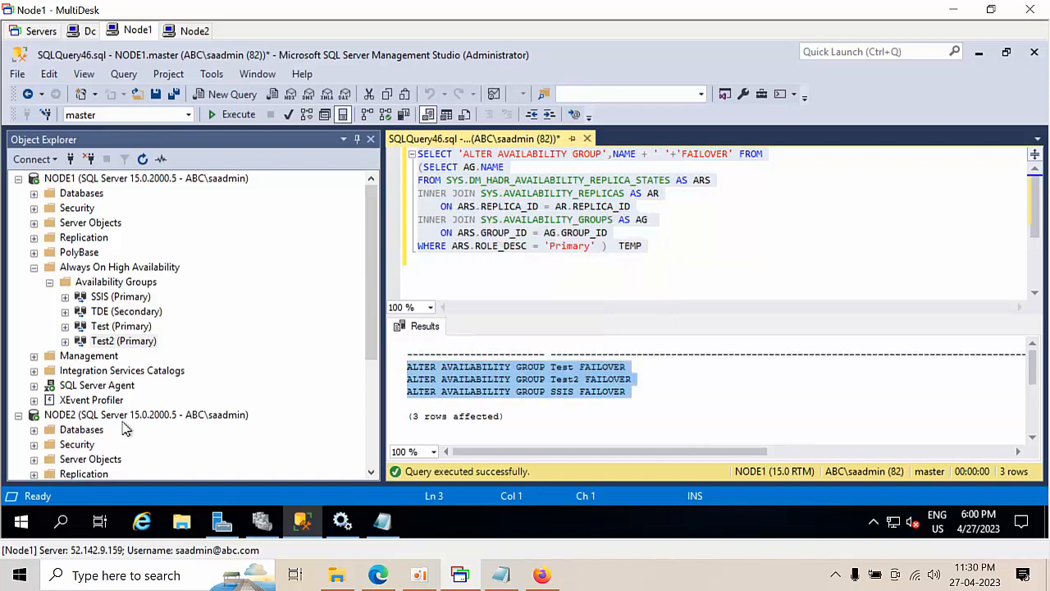
Execute the three FAILOVER statements in a new NODE2 query window, then check NODE1's roles.
{"action": "left_click", "coordinate": [146, 414]}
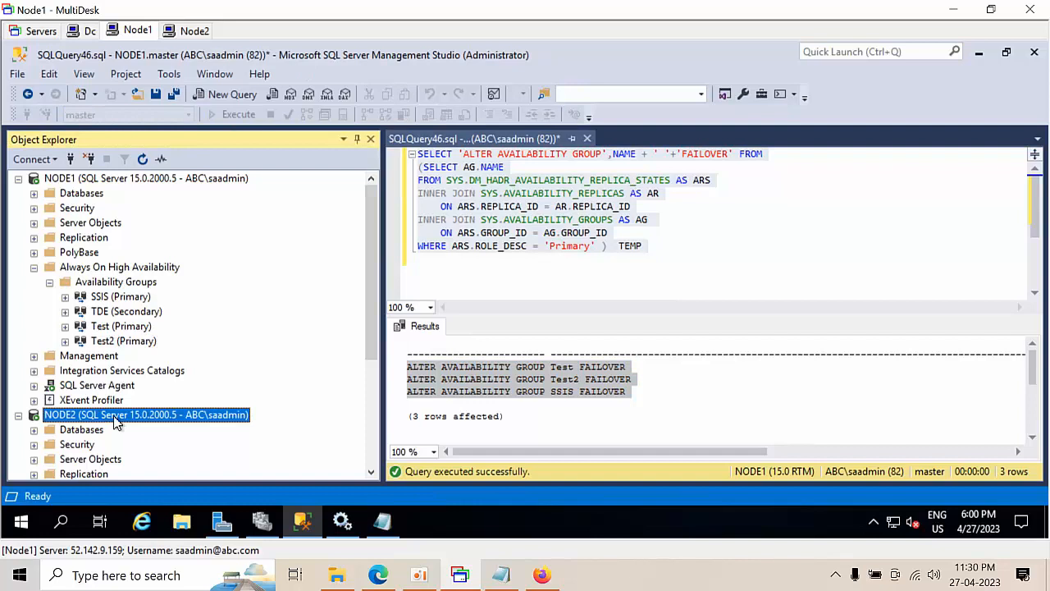
{"action": "right_click", "coordinate": [146, 415]}
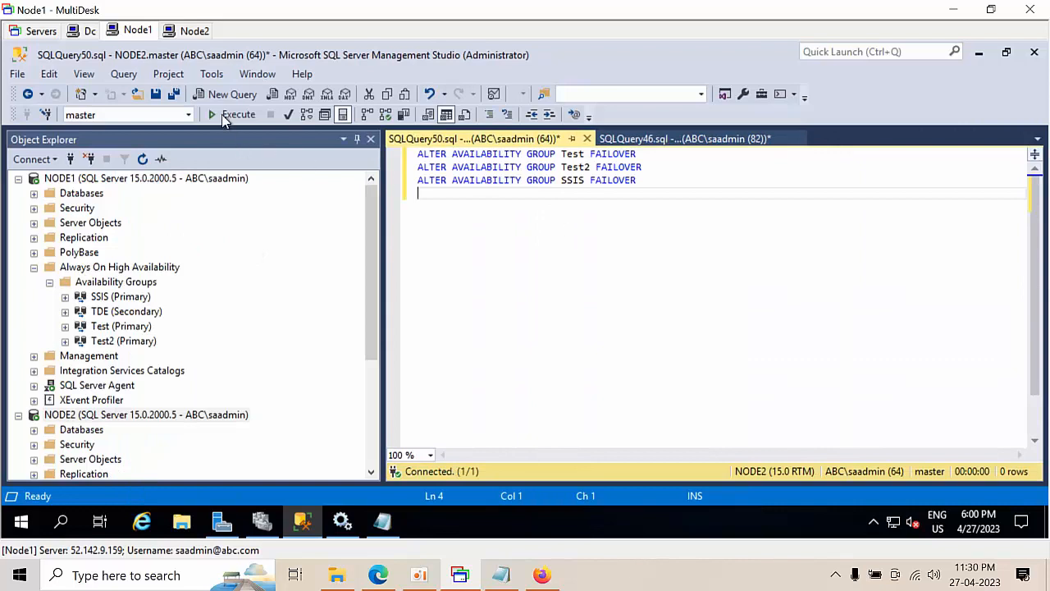
{"action": "left_click", "coordinate": [238, 114]}
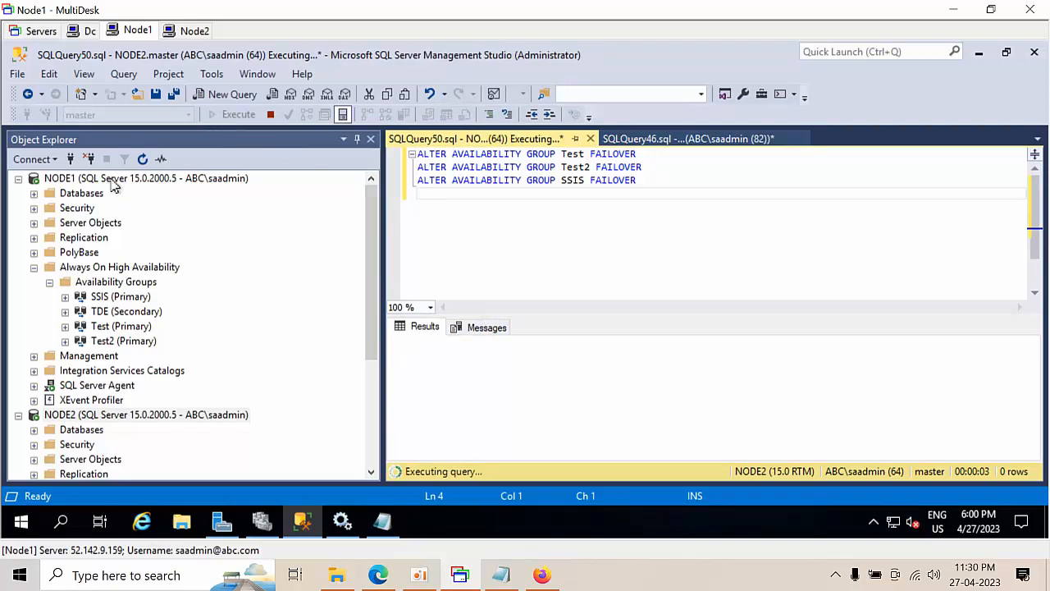
{"action": "left_click", "coordinate": [33, 267]}
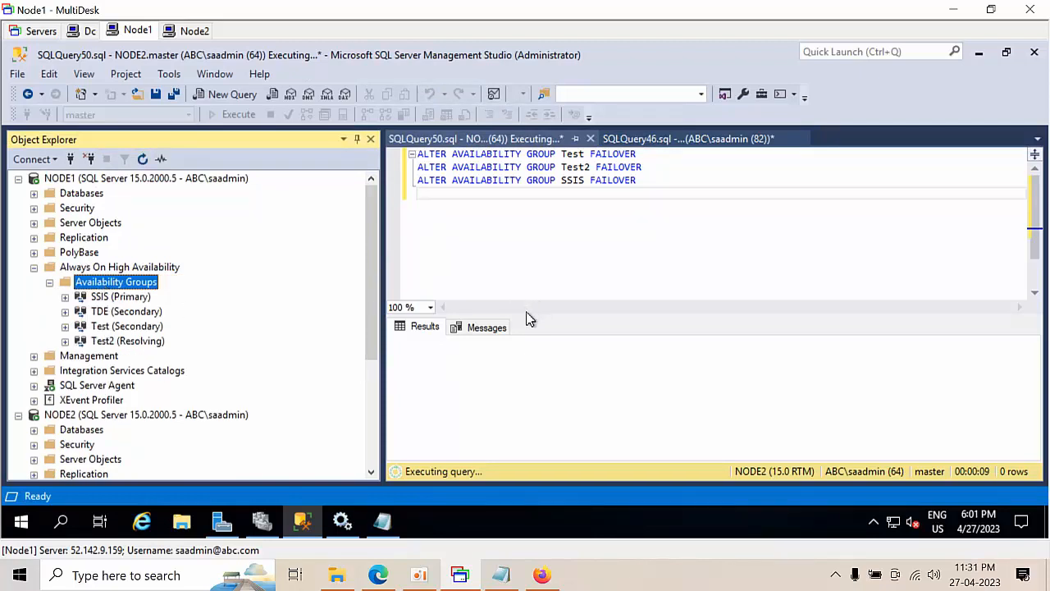
{"action": "mouse_move", "coordinate": [525, 310]}
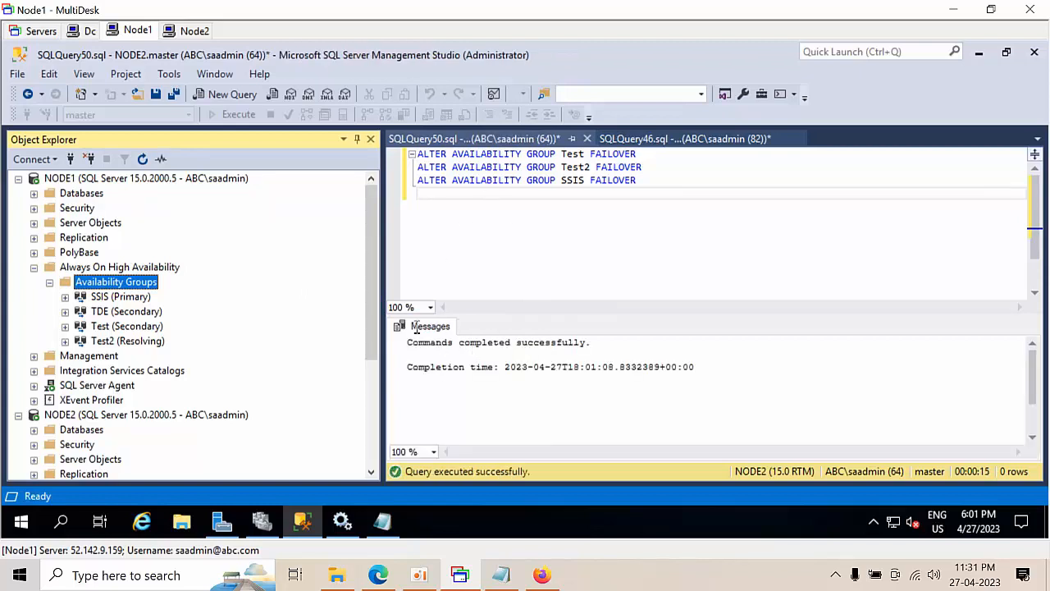
Refresh NODE1's Availability Groups to show all Secondary, then expand NODE2's Always On section.
{"action": "left_click", "coordinate": [146, 178]}
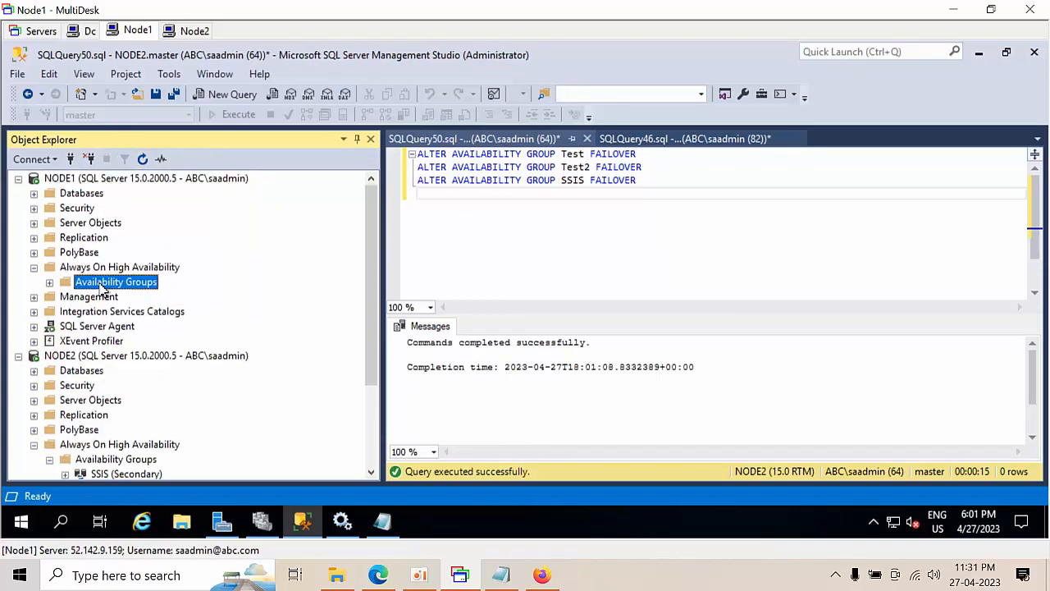
{"action": "left_click", "coordinate": [49, 282]}
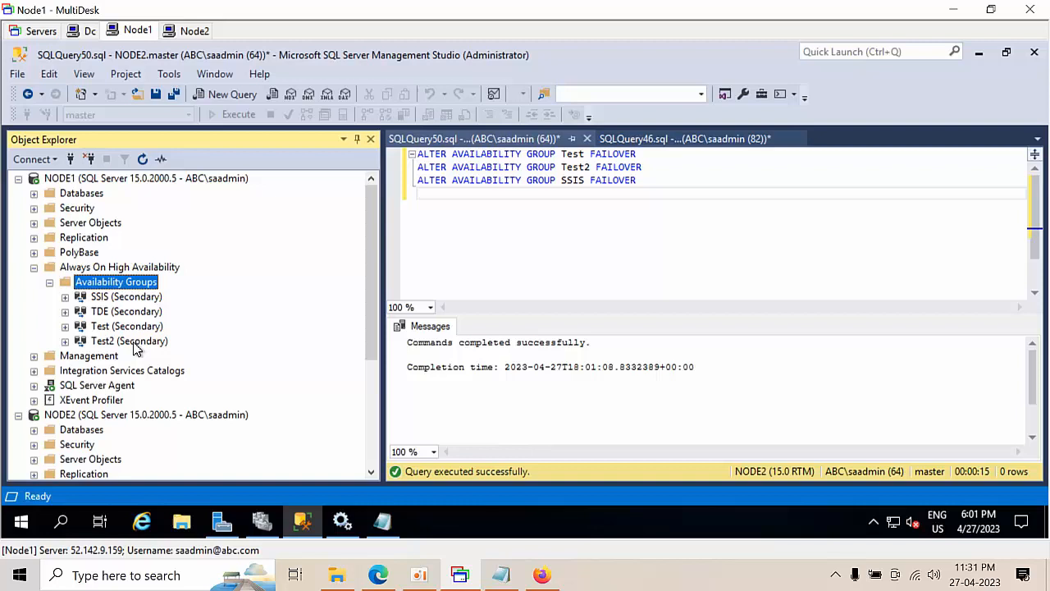
{"action": "scroll", "scroll_direction": "down", "scroll_amount": 3}
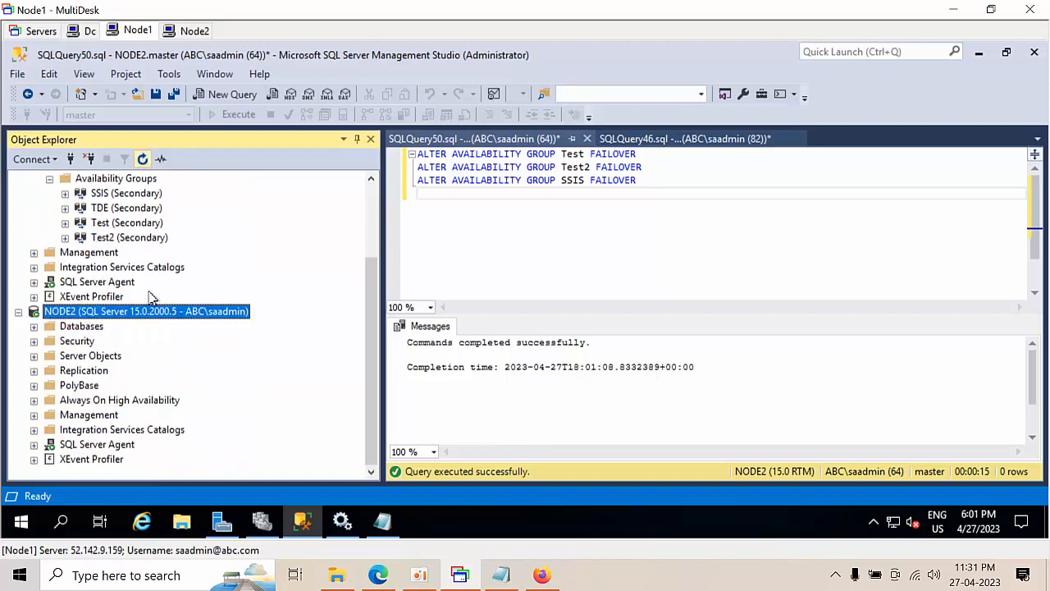
{"action": "left_click", "coordinate": [120, 400]}
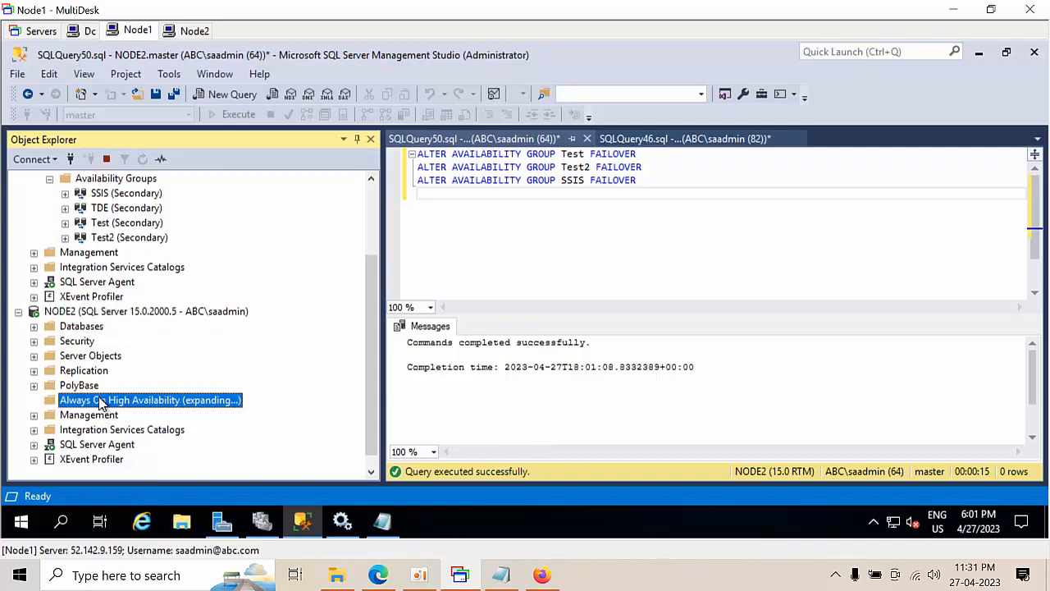